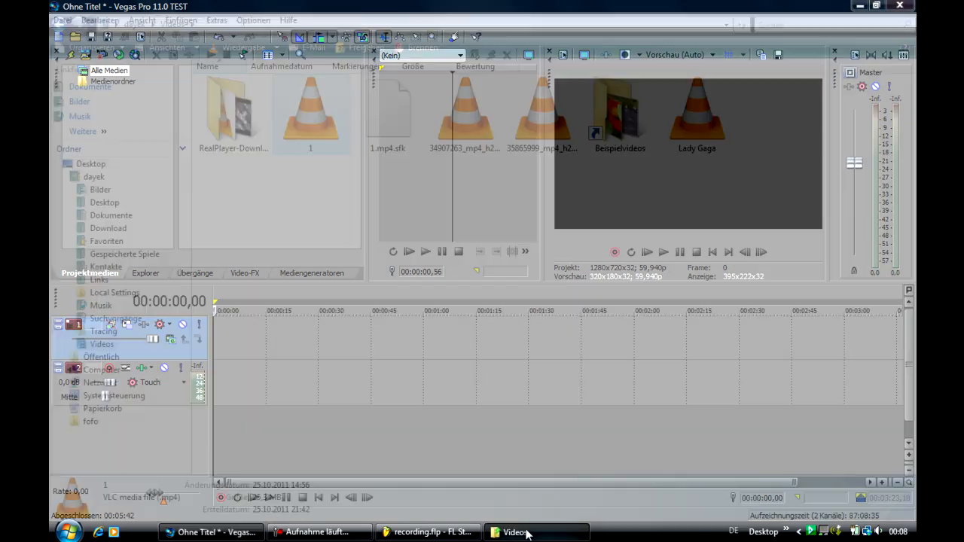
- Bring the Videos folder window to the front from the Windows taskbar
{"action": "left_click", "coordinate": [515, 531]}
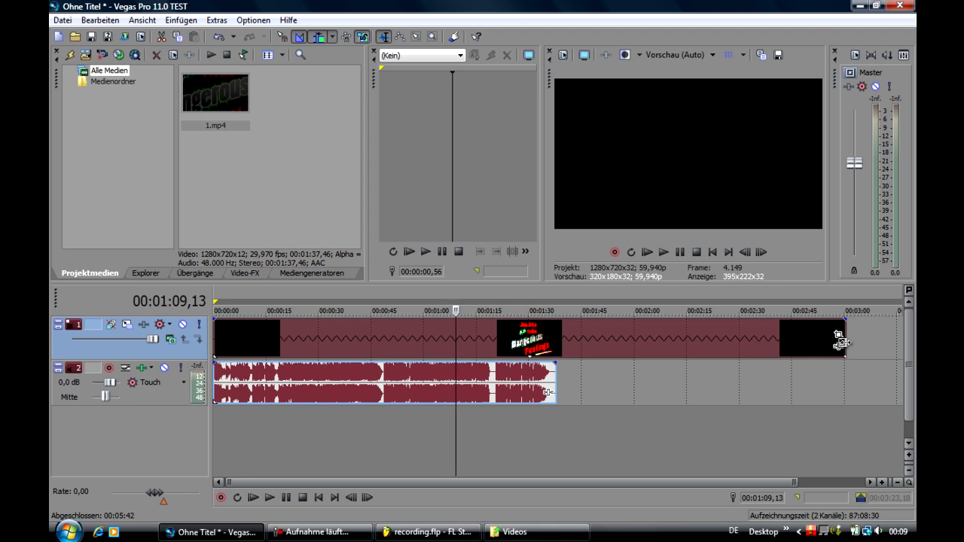
{"action": "mouse_move", "coordinate": [885, 439]}
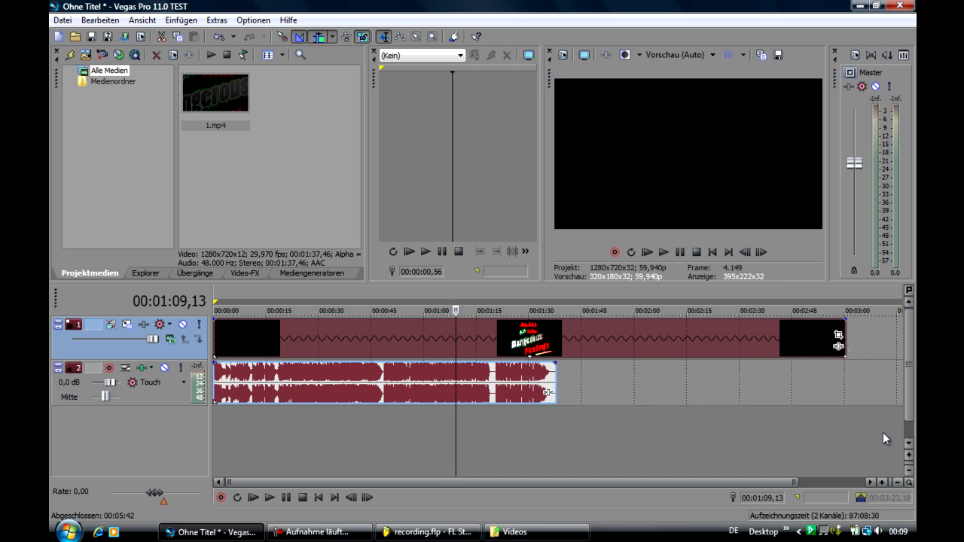
{"action": "mouse_move", "coordinate": [866, 398]}
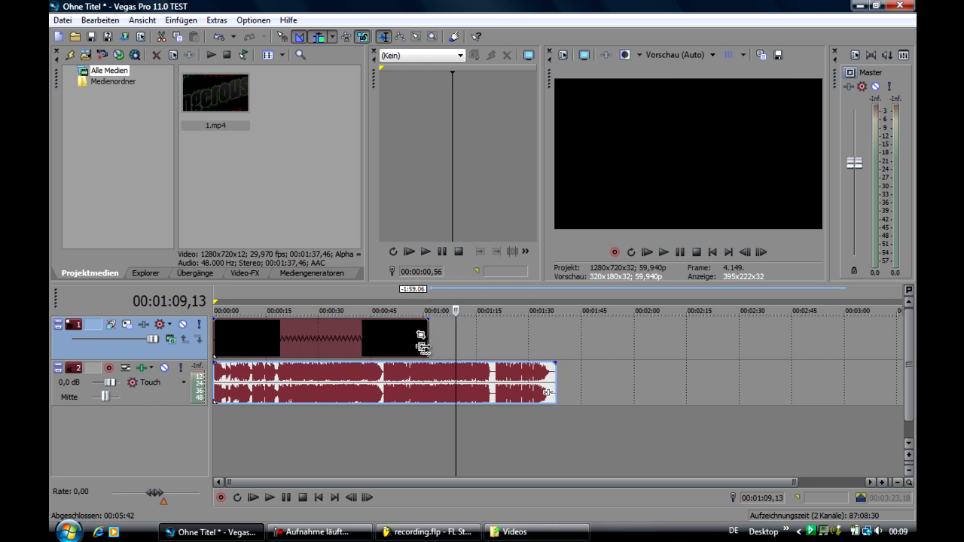
- Preview the sped-up video event around the 43-second mark of the timeline
{"action": "left_click", "coordinate": [365, 311]}
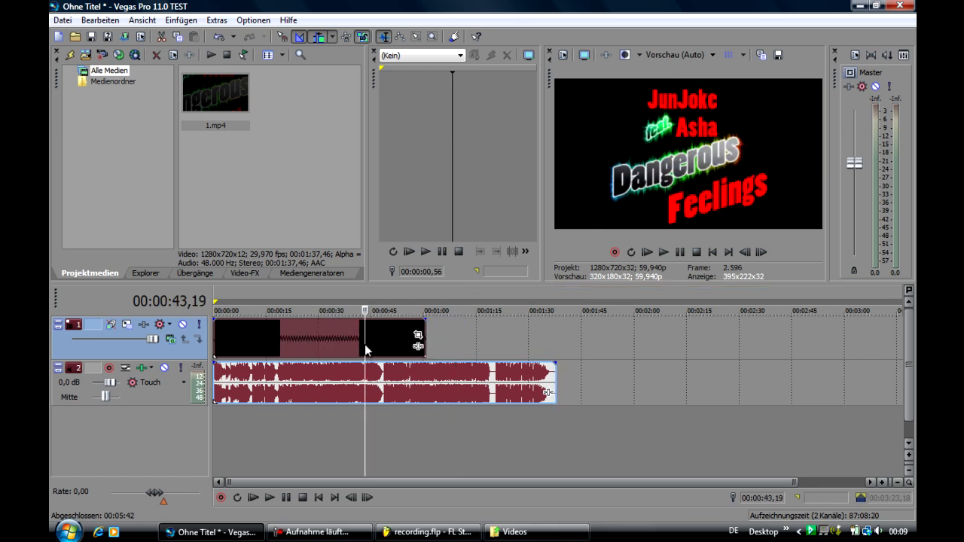